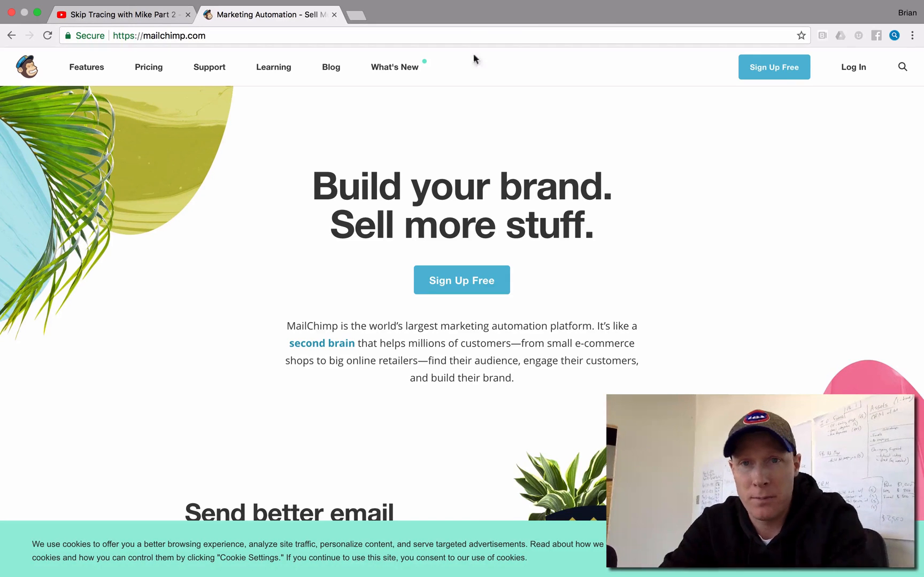
Sign in to the MailChimp account from the homepage with the username and password.
click(854, 67)
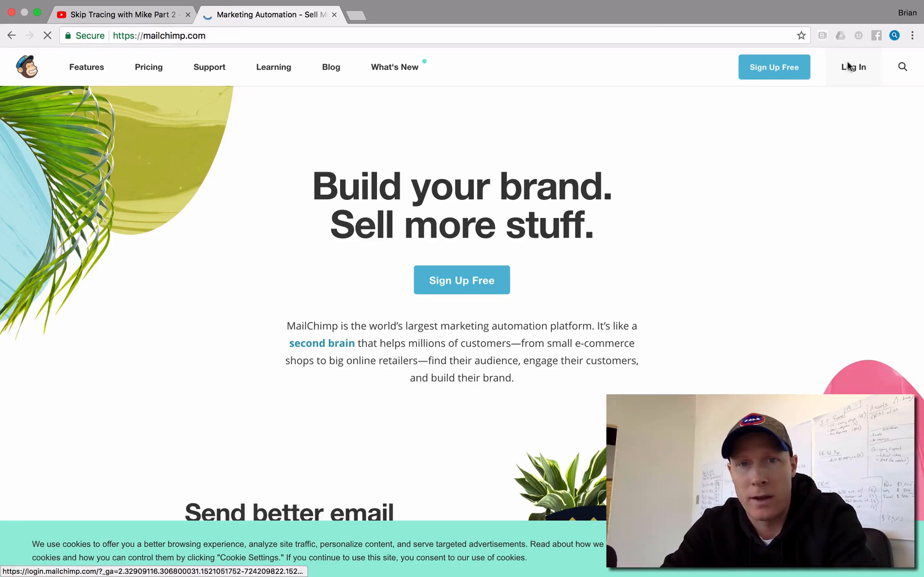
click(854, 68)
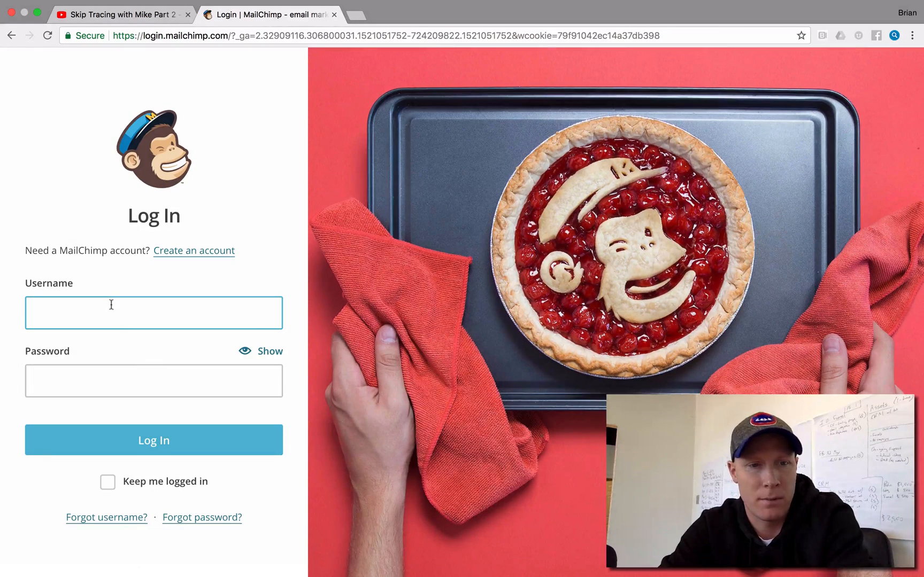
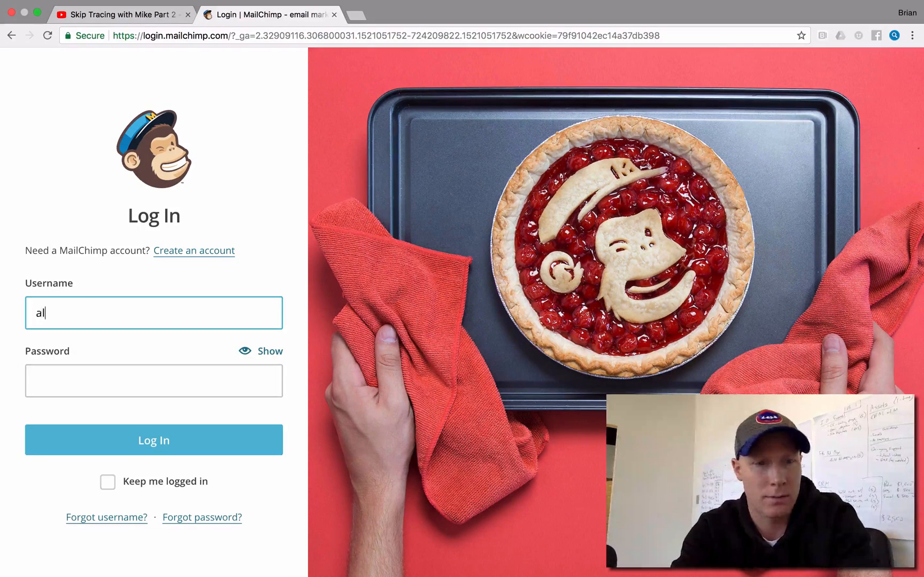
click(154, 440)
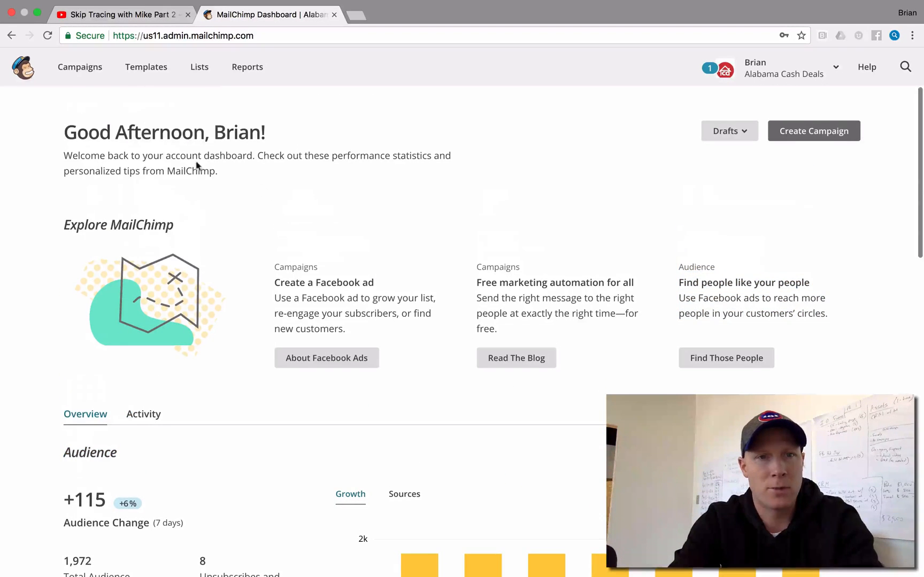
mouse_move(199, 70)
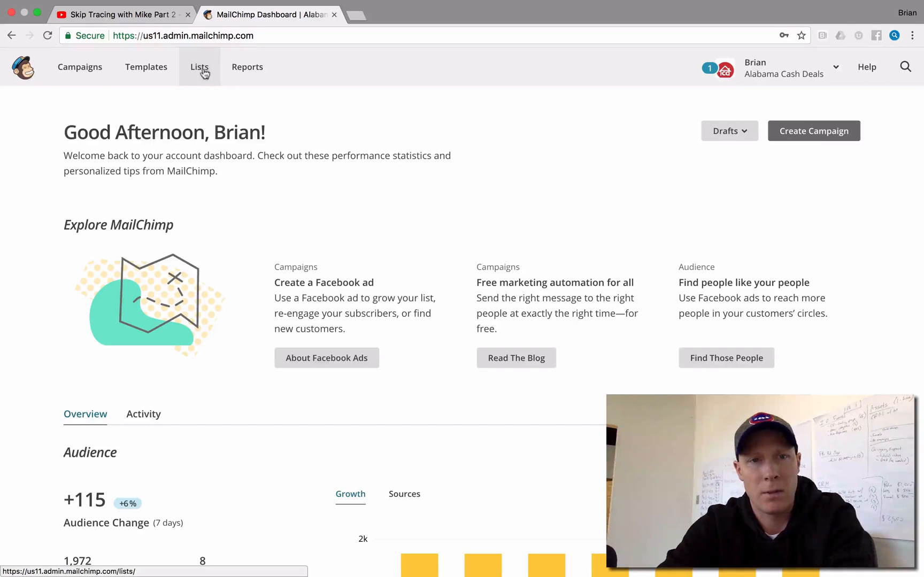
Go to the Lists overview and start a new blank list.
click(200, 68)
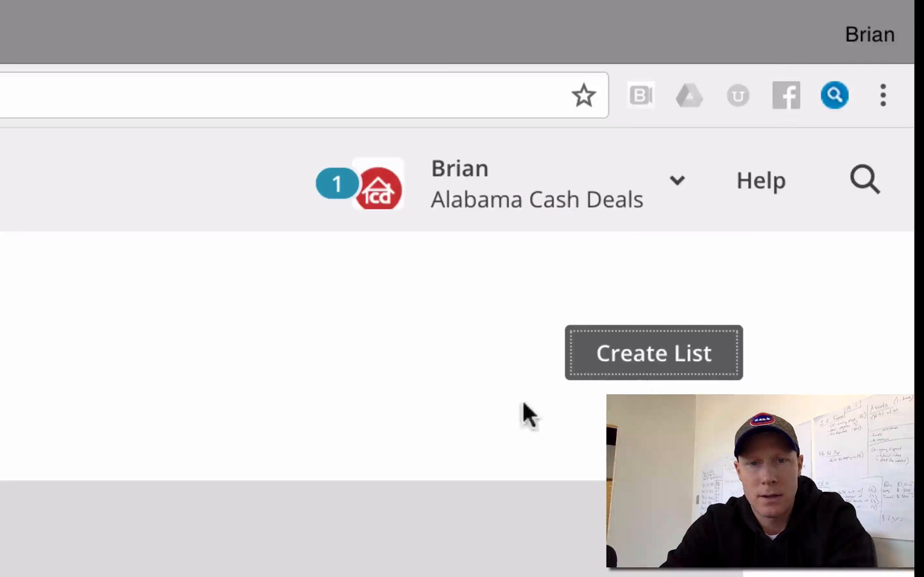
click(653, 353)
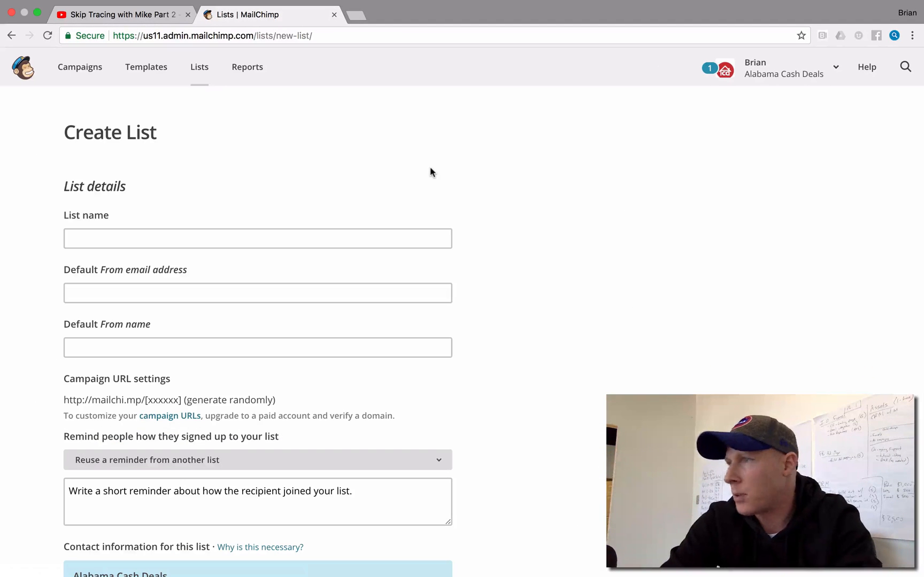
click(258, 239)
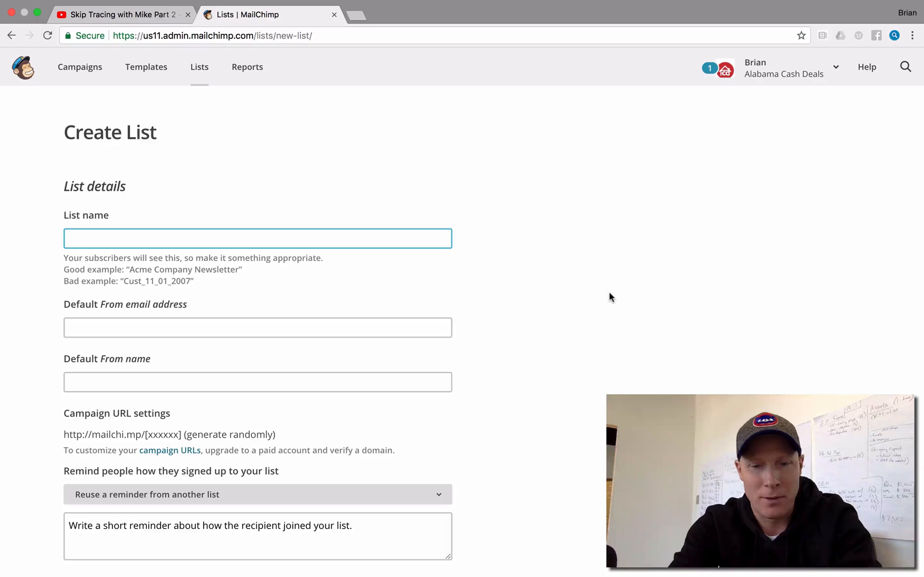
text(Buyer)
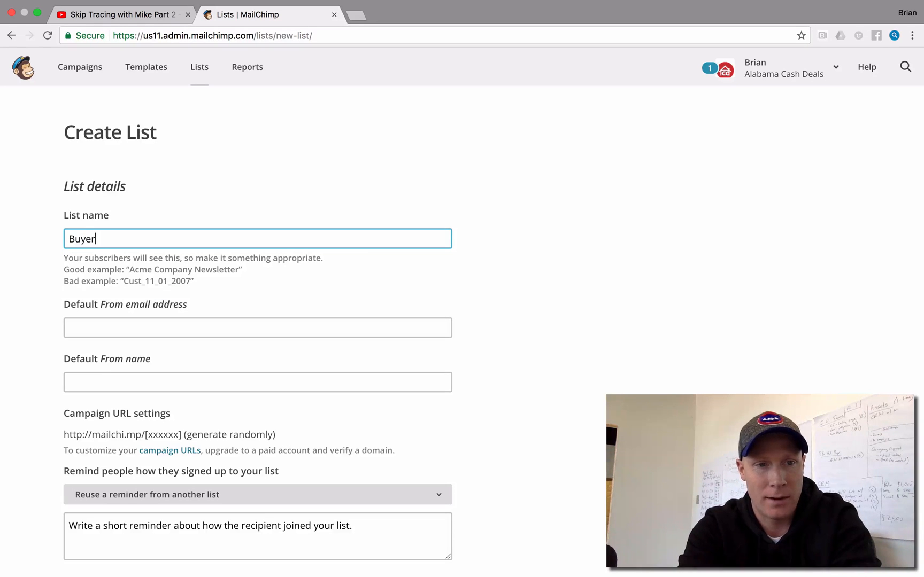
click(258, 294)
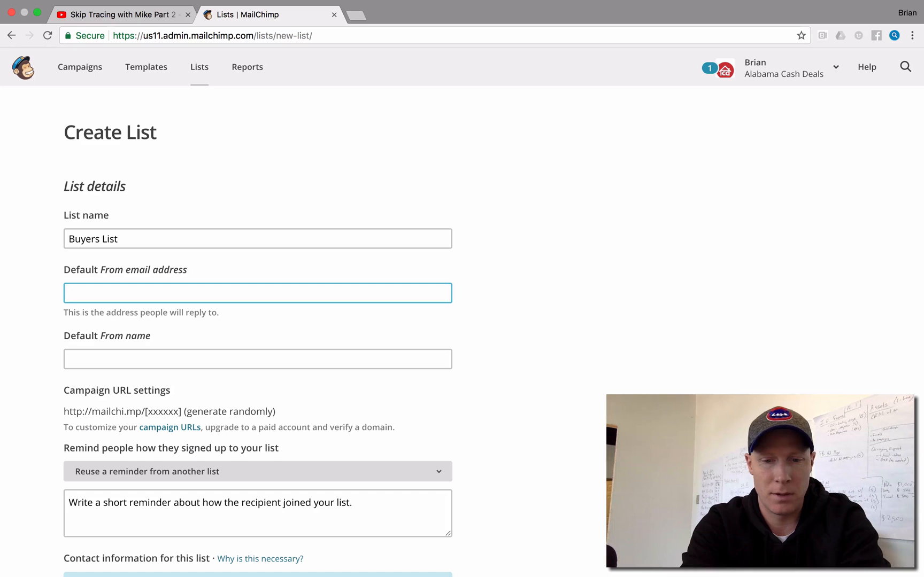
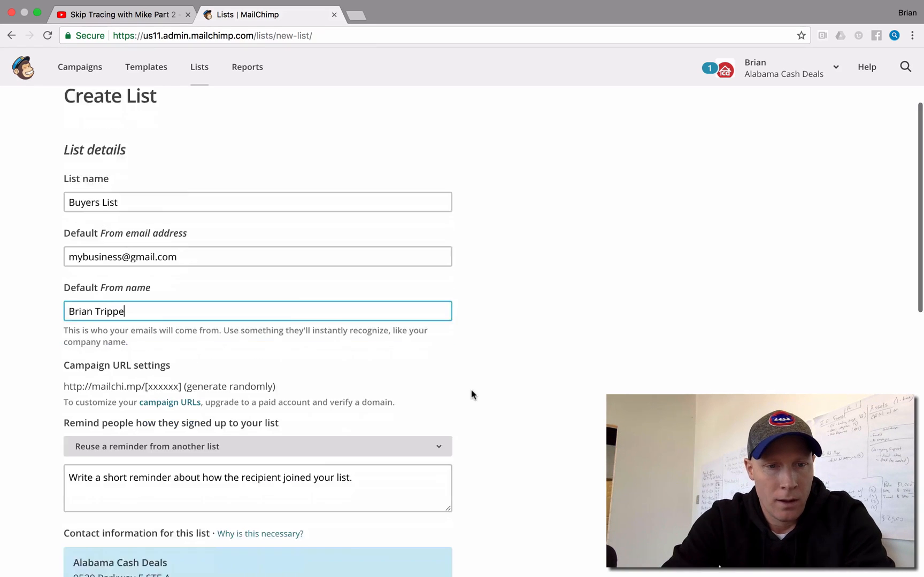
Write the reminder that recipients expressed interest in real estate, then begin editing contact info.
scroll(down, 3)
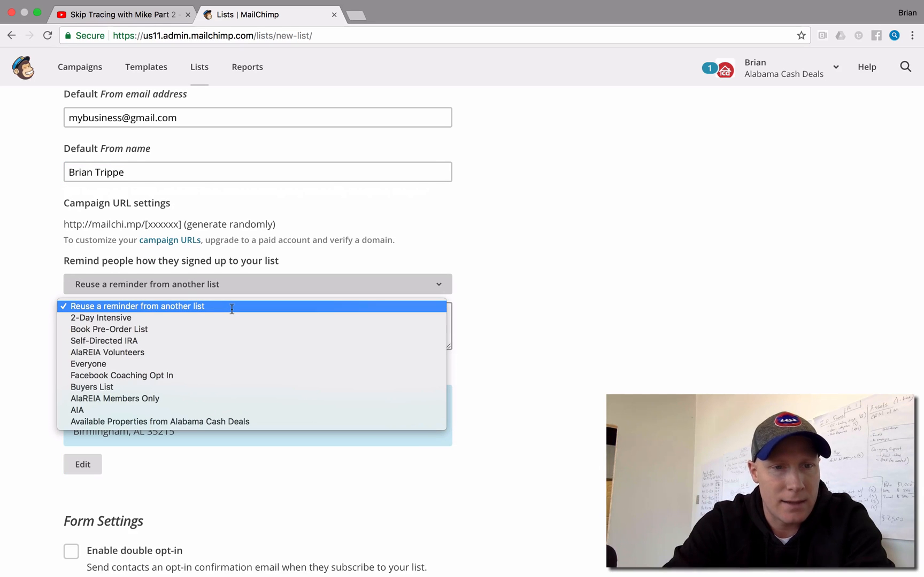
click(136, 305)
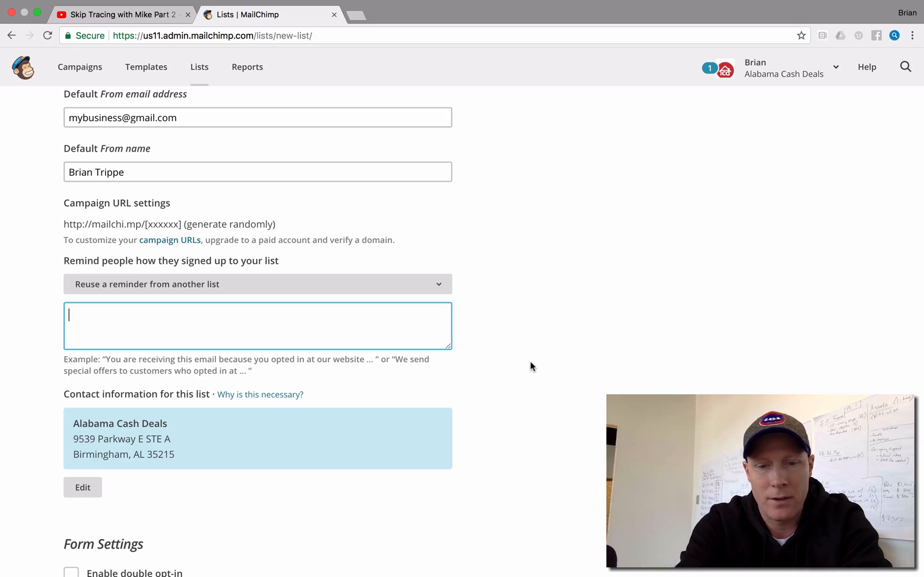
text(You)
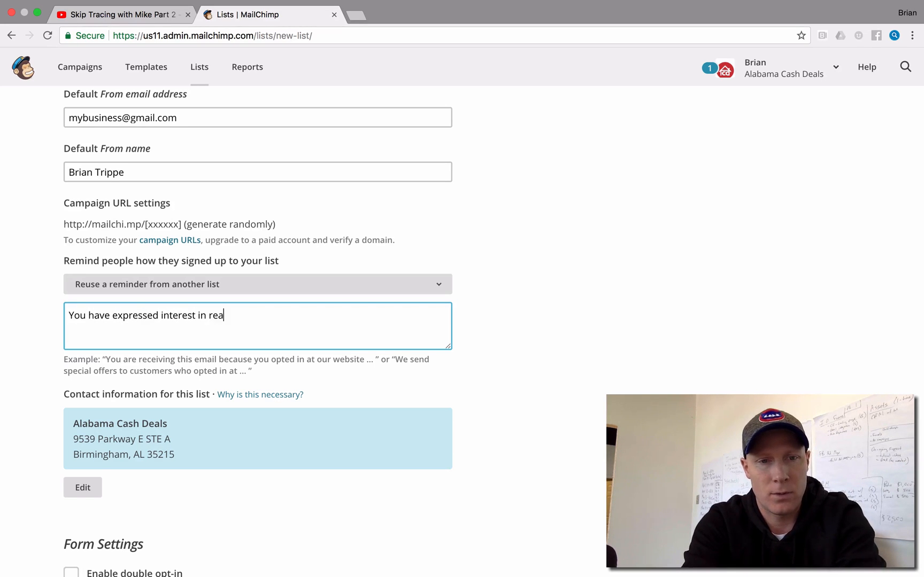
text(l estate at some po)
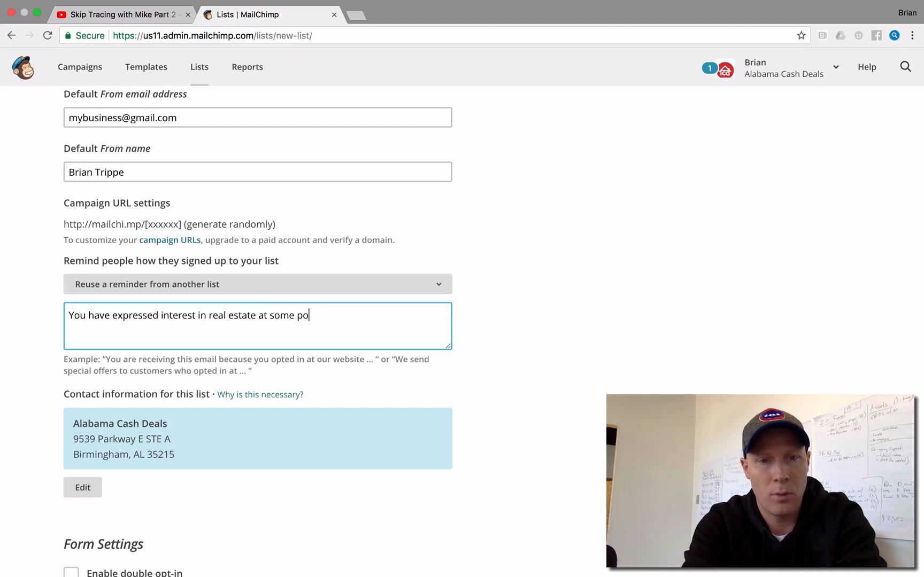
text(int.)
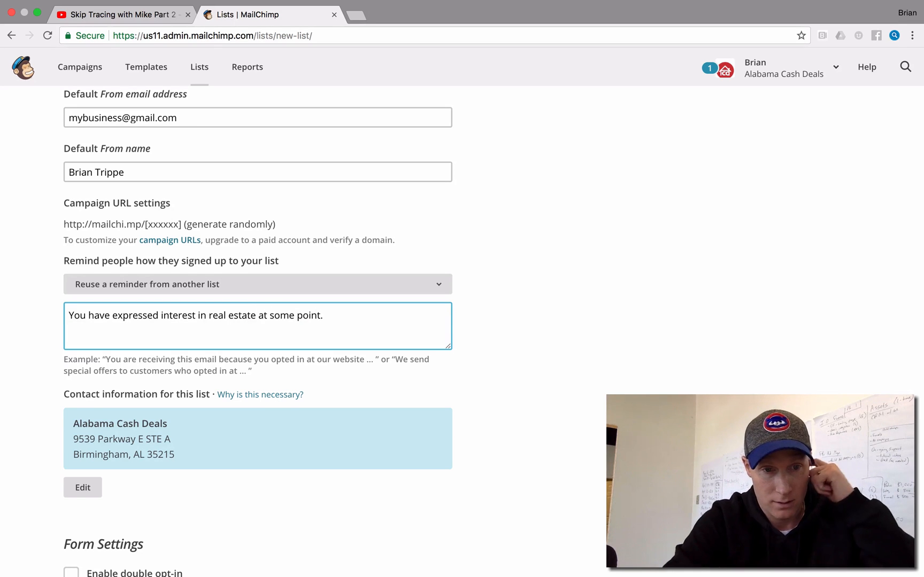
click(84, 487)
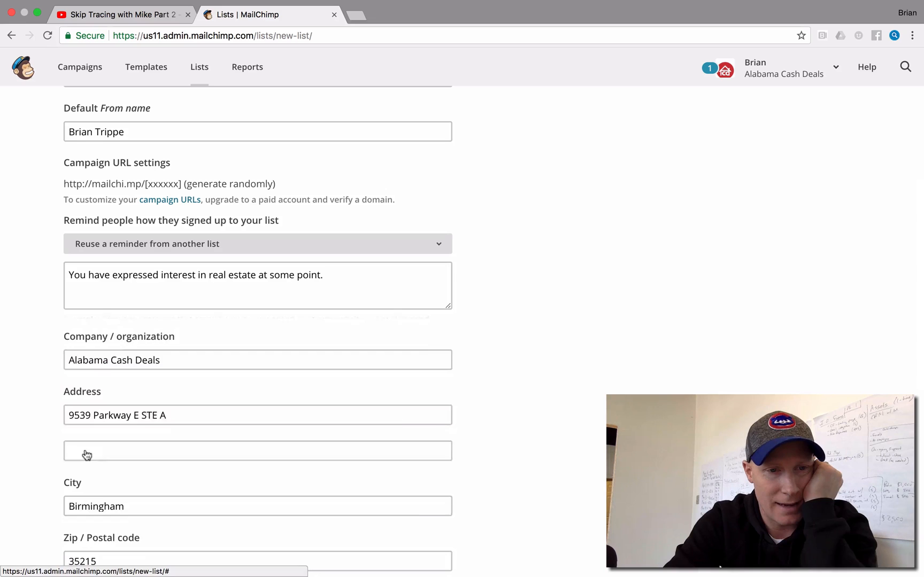
Save the Create List form so Buyers List exists with no contacts yet.
scroll(down, 3)
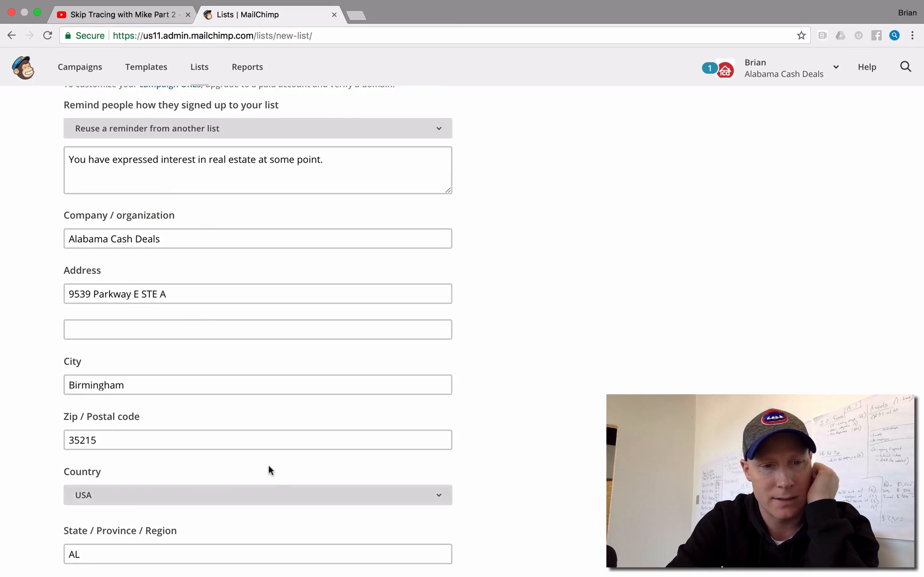
scroll(down, 3)
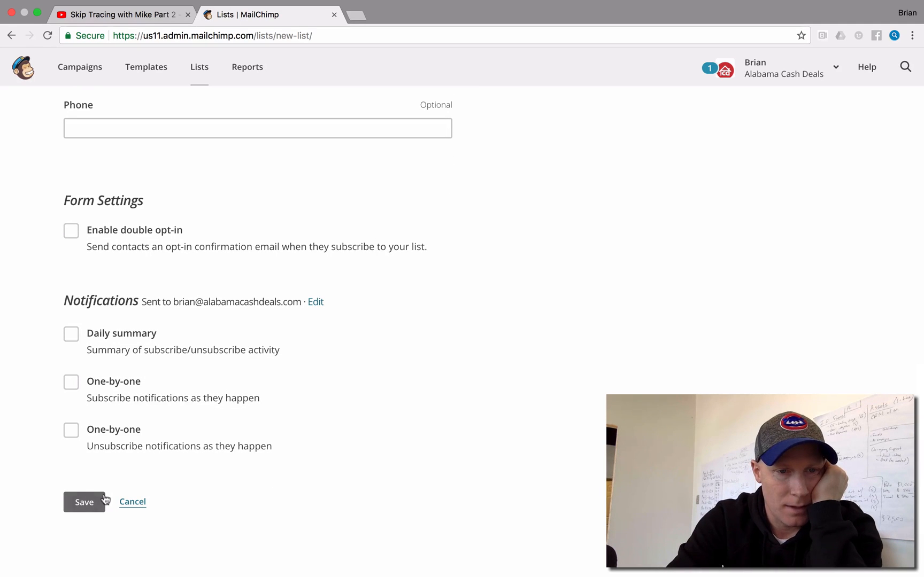
scroll(down, 3)
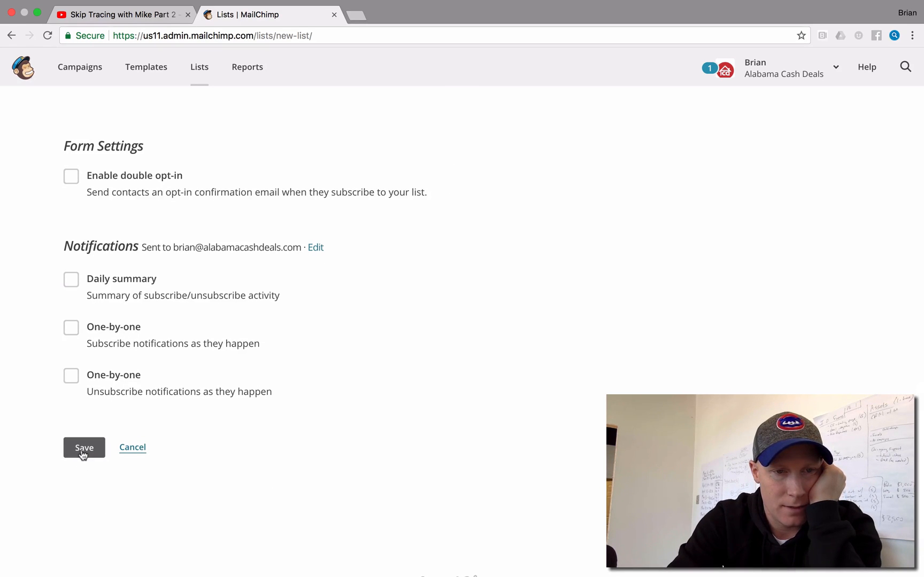
click(84, 448)
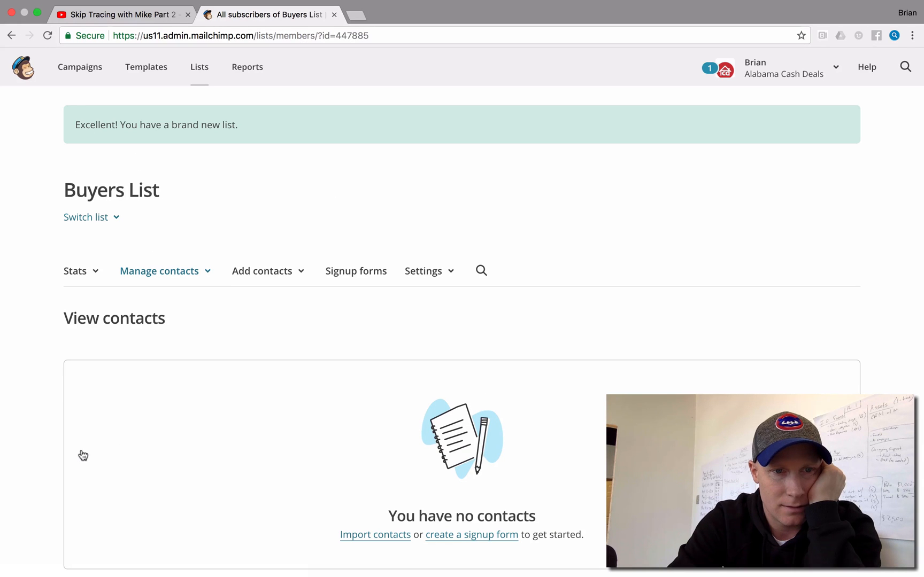
Scroll the new Buyers List page toward its import and add-subscriber options.
scroll(down, 3)
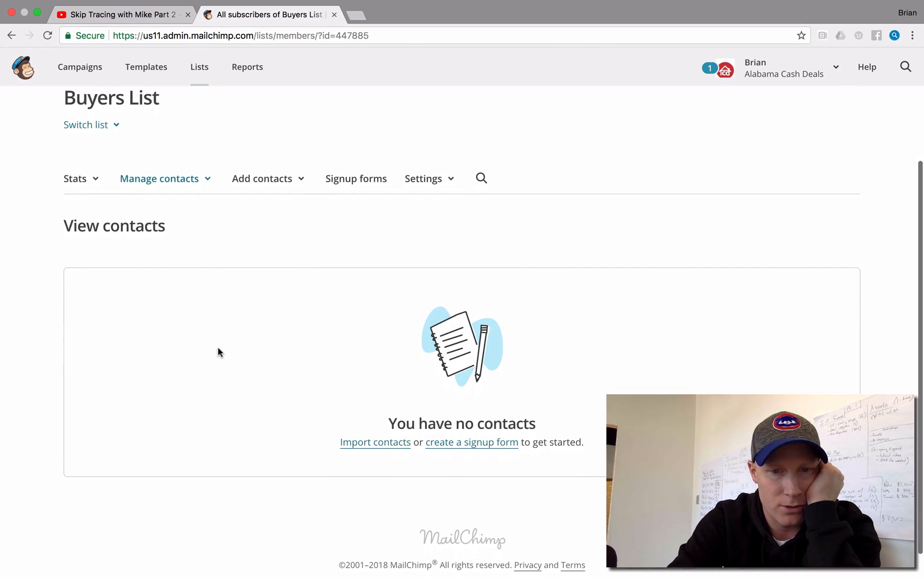
mouse_move(376, 444)
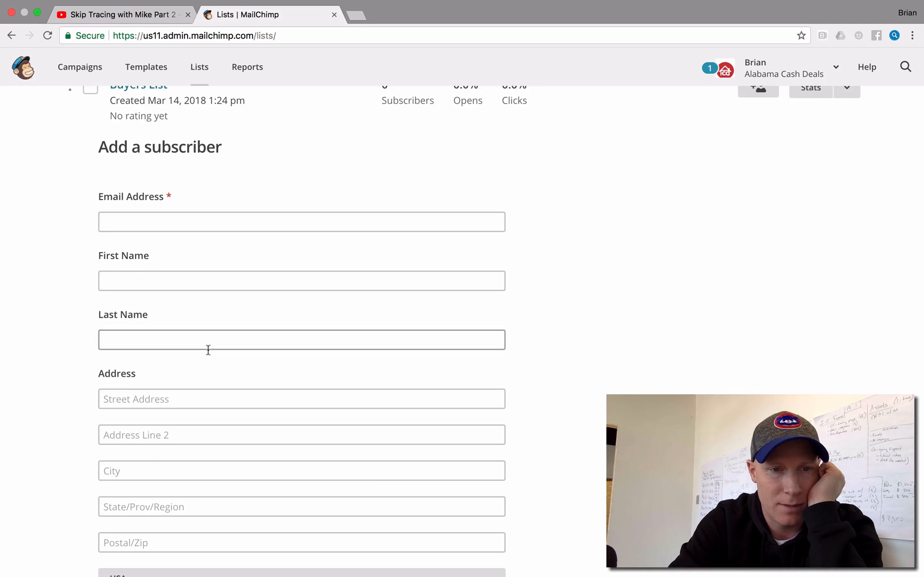
Tick the permission-to-email and update-existing-profile checkboxes on the Add a subscriber form.
scroll(down, 3)
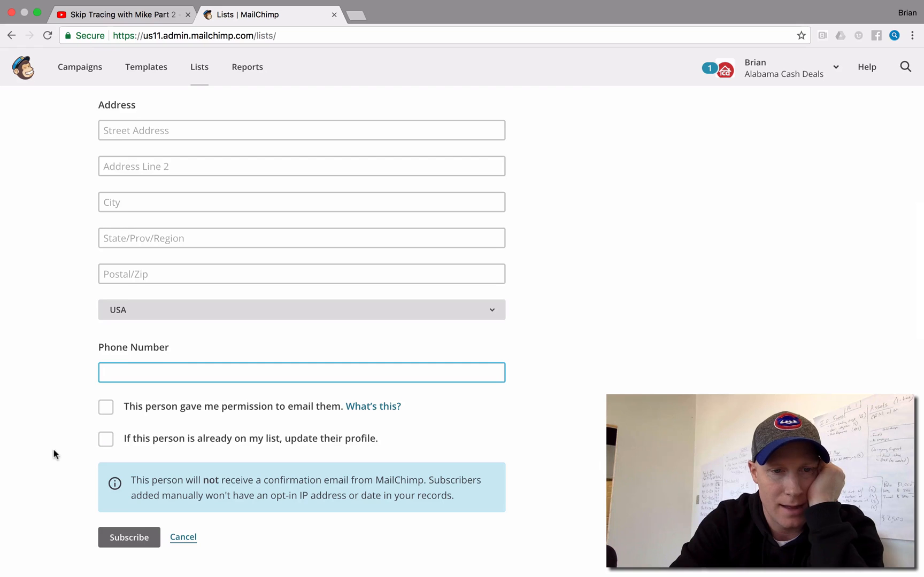
scroll(down, 3)
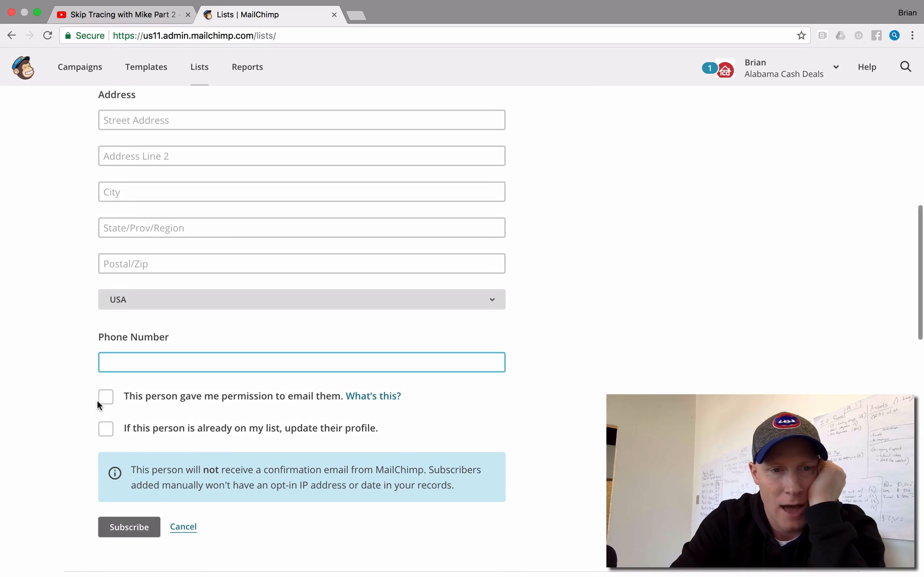
click(105, 429)
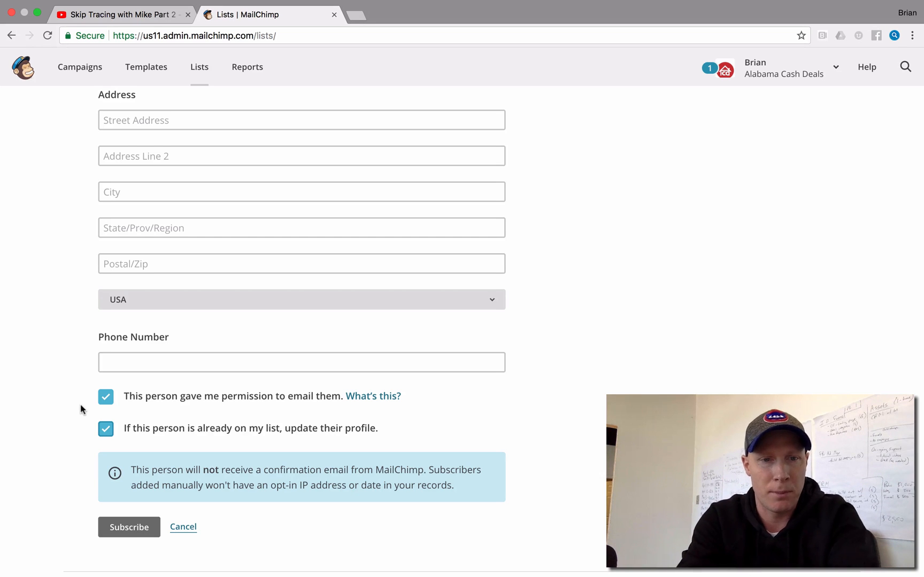
mouse_move(25, 474)
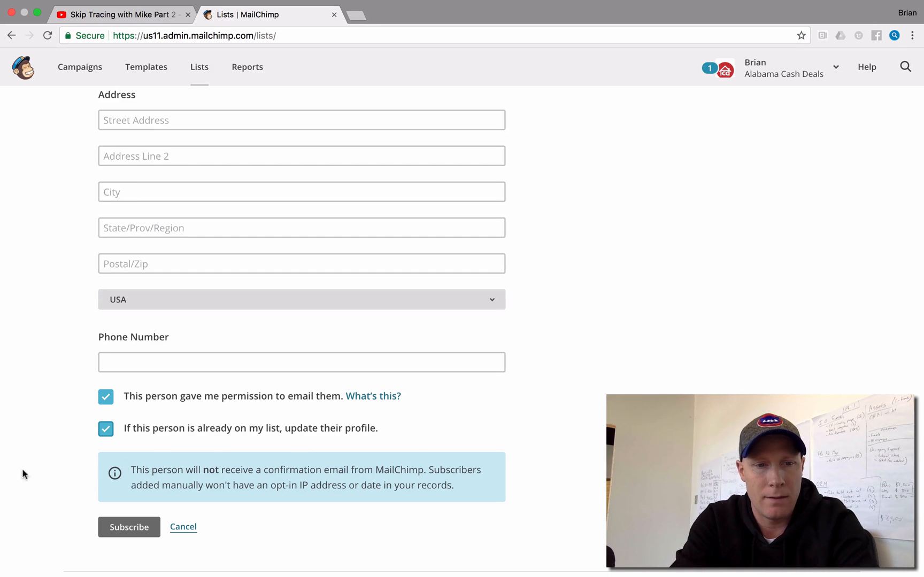
mouse_move(221, 445)
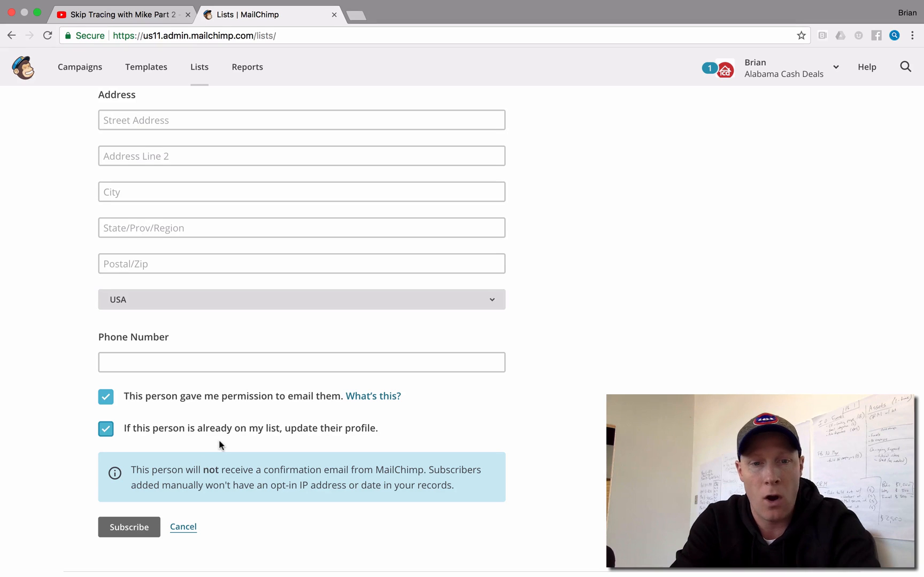